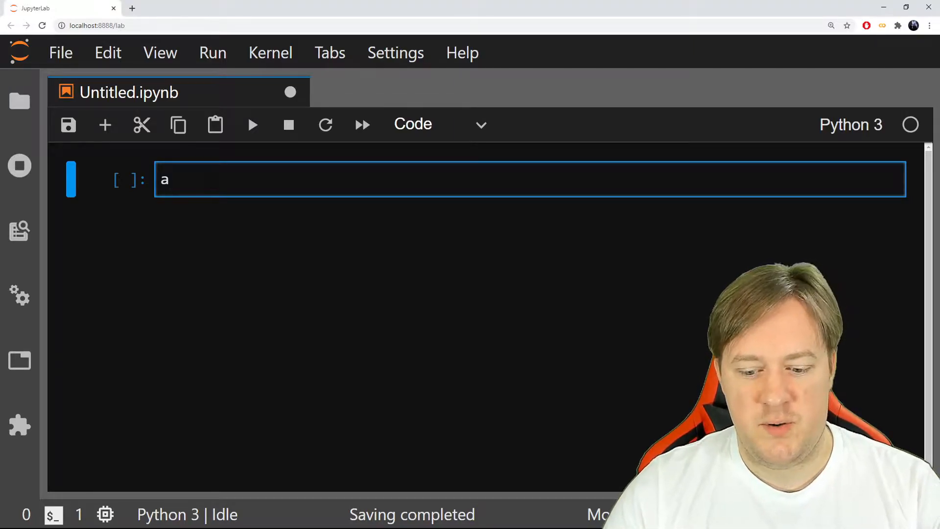
- Clear the stray letter and run 10*7 to get 70
{"action": "key", "text": "Backspace"}
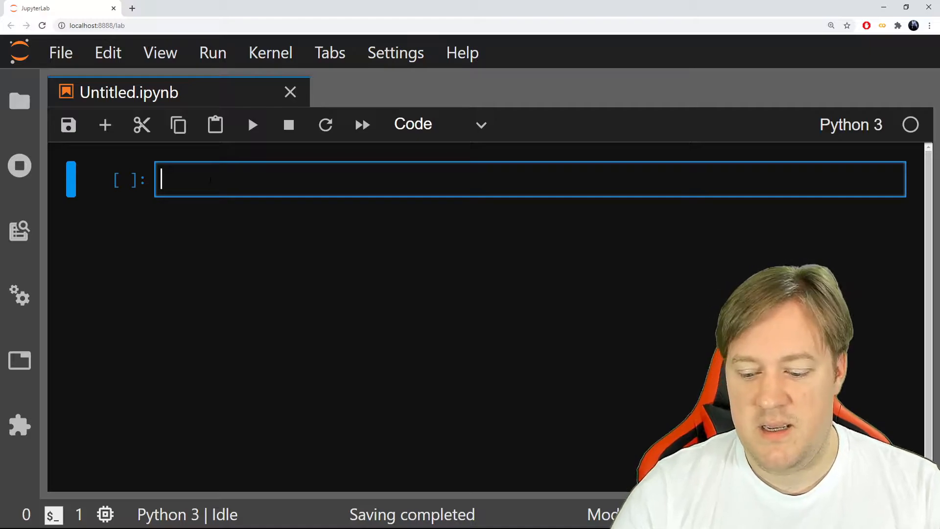
{"action": "type", "text": "10"}
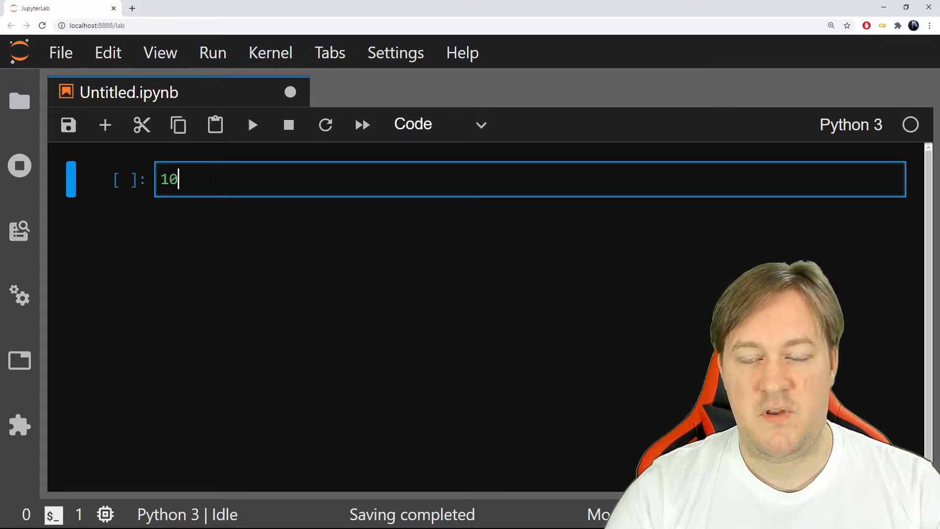
{"action": "type", "text": "*7"}
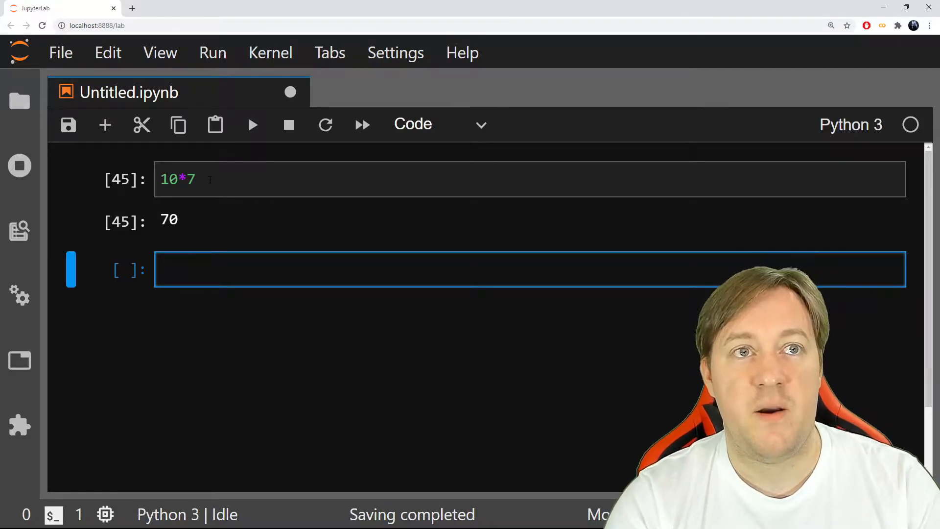
- Run print("My dog real age is 70") to output the sentence
{"action": "type", "text": "prinr"}
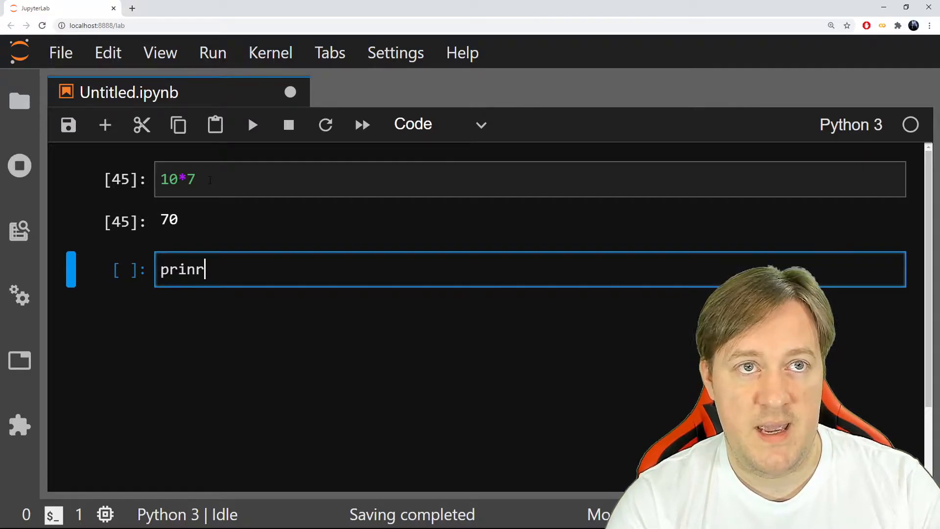
{"action": "type", "text": "print\""}
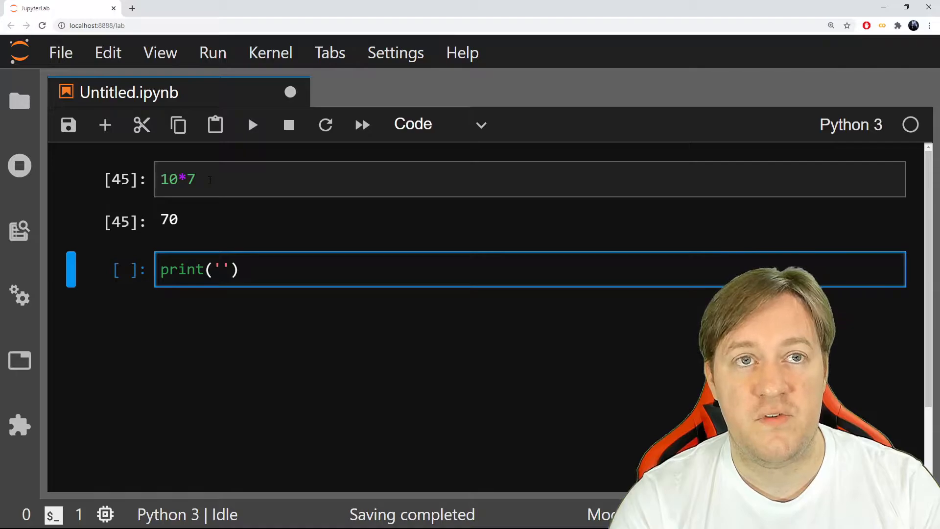
{"action": "type", "text": "\"\""}
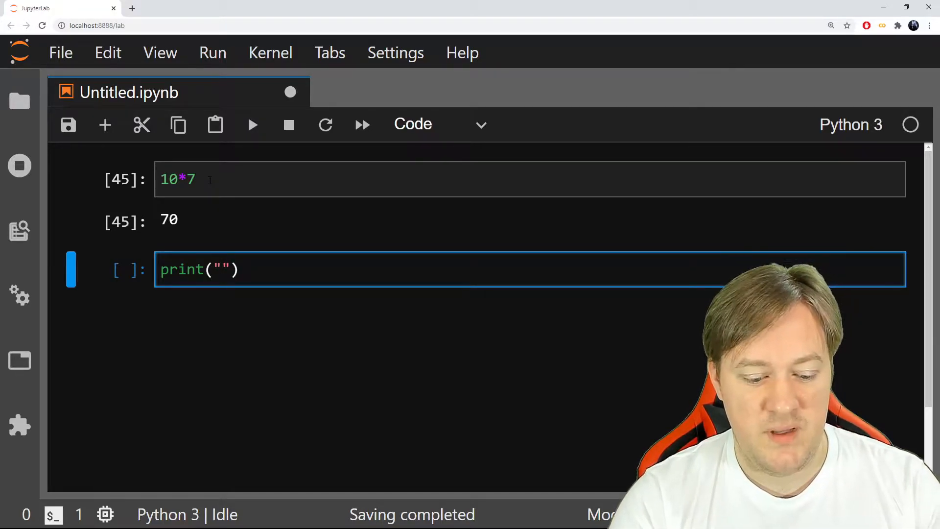
{"action": "type", "text": "My dog"}
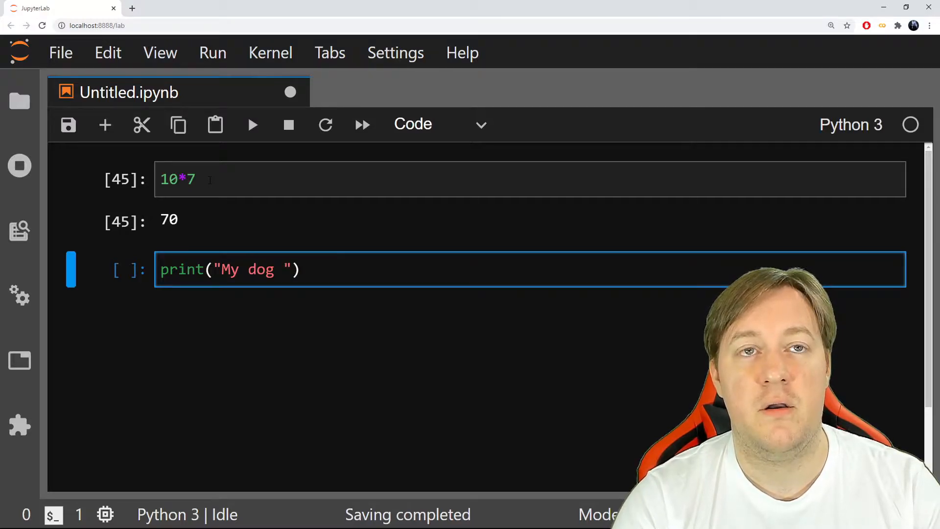
{"action": "type", "text": "real age"}
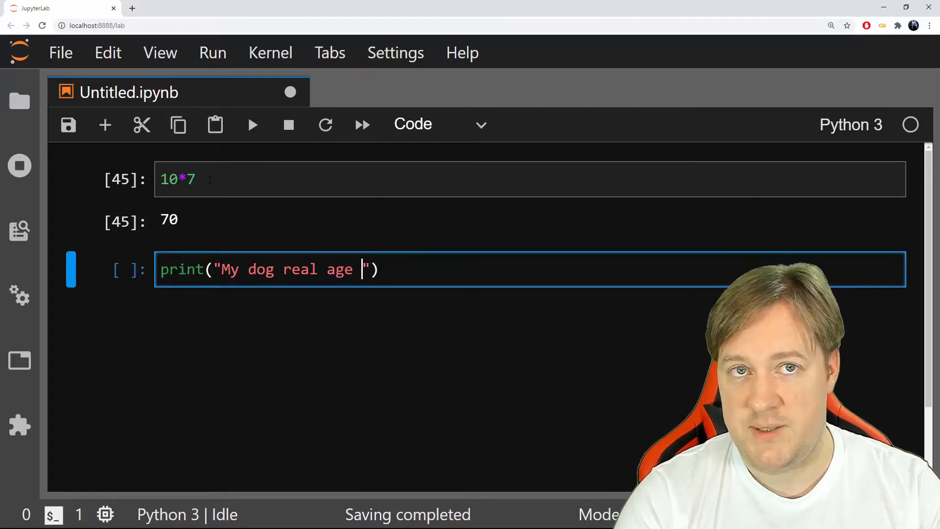
{"action": "type", "text": "is 70"}
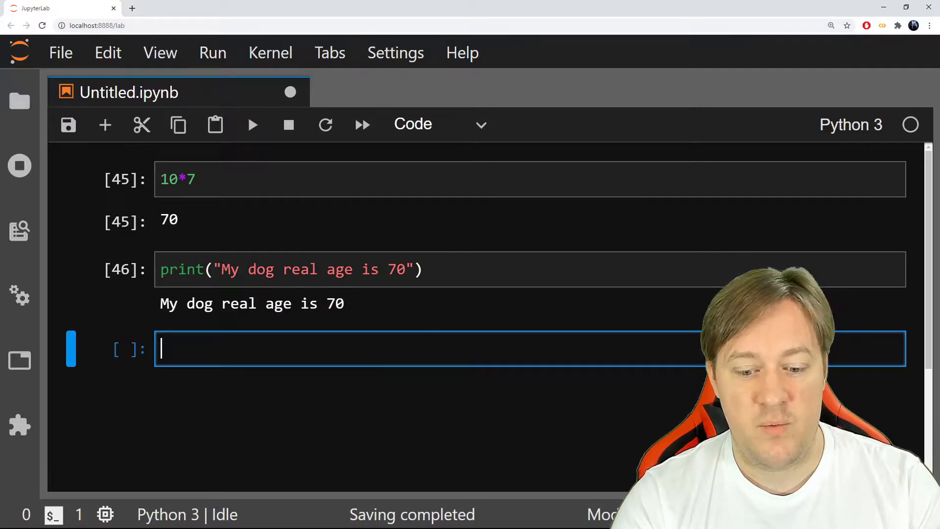
- Run the assignment age = 70 and begin a quoted print in the next cell
{"action": "type", "text": "age"}
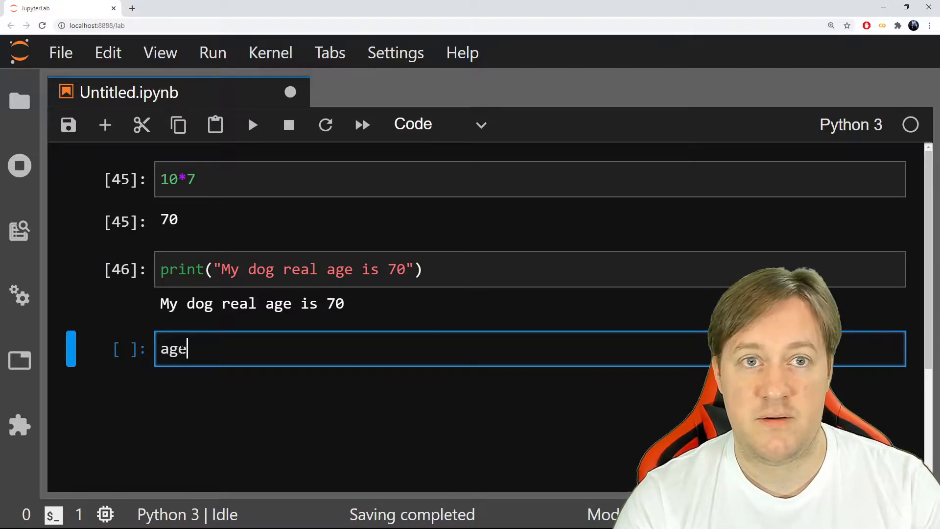
{"action": "type", "text": "\" \""}
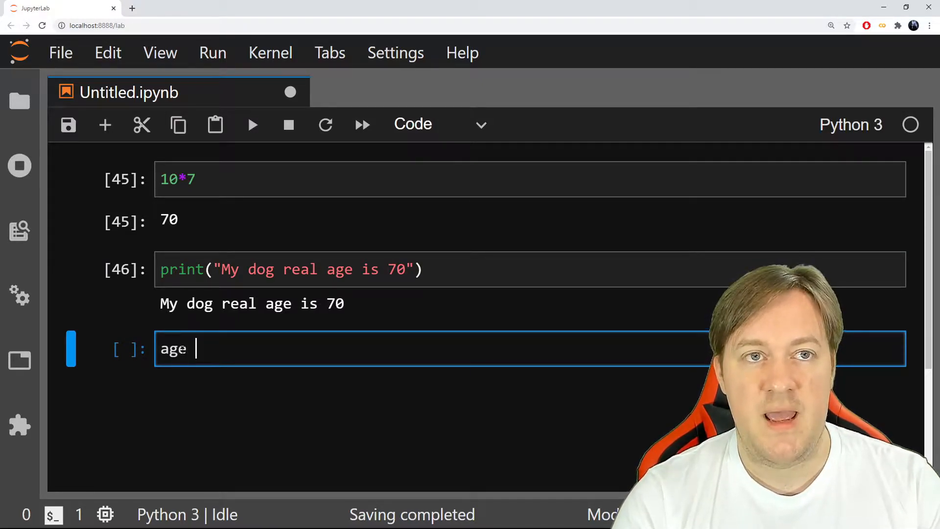
{"action": "type", "text": "= 70"}
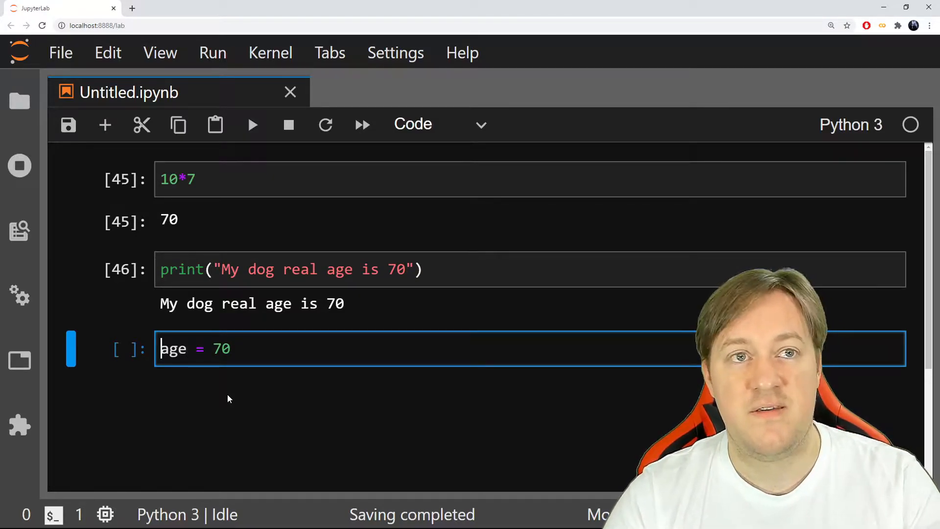
{"action": "type", "text": "\""}
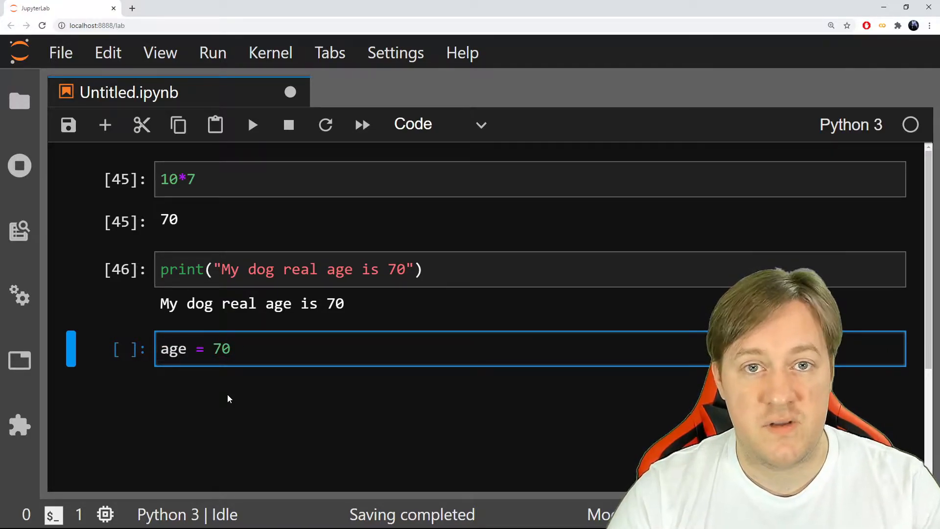
{"action": "type", "text": "("}
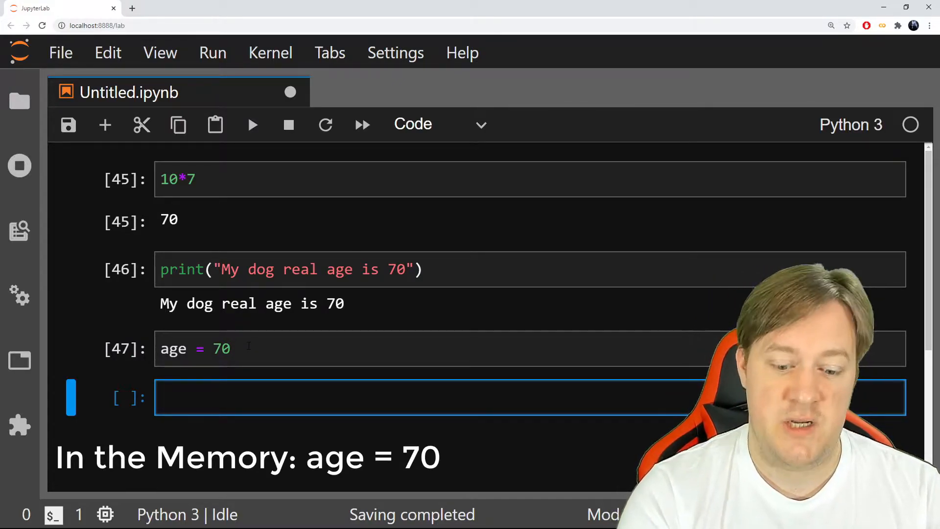
- Run print("age") to output the literal word age
{"action": "type", "text": "print"}
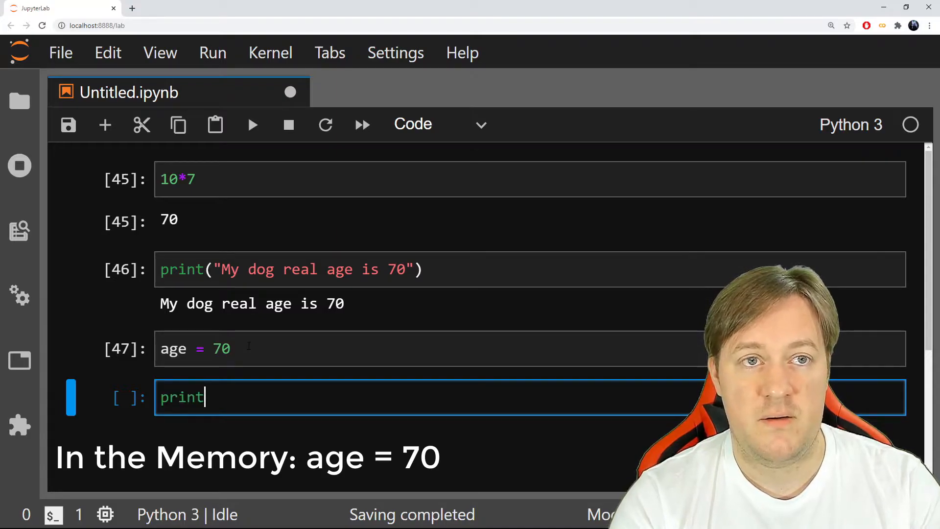
{"action": "type", "text": "()"}
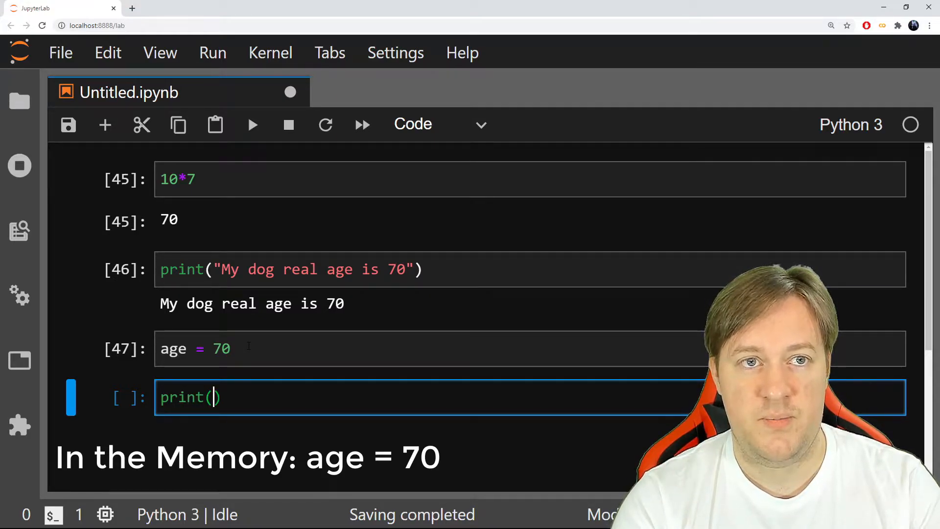
{"action": "type", "text": "age"}
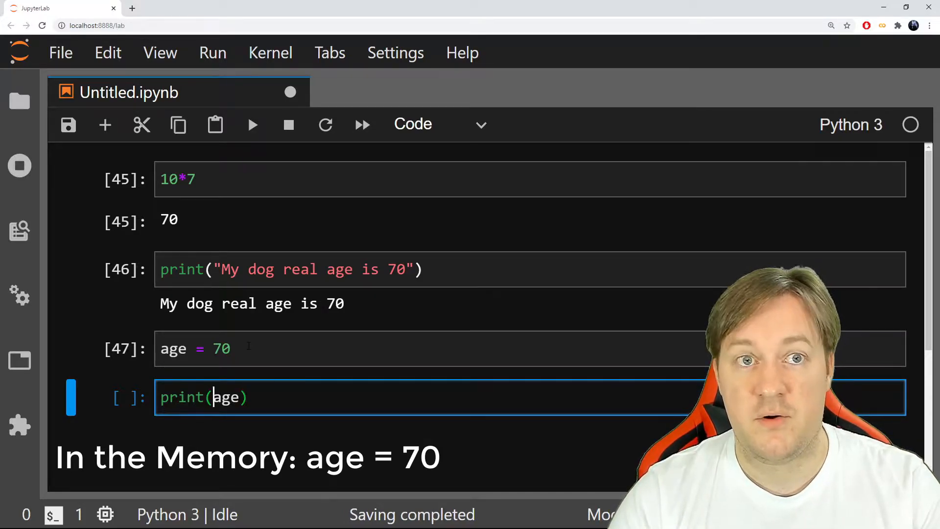
{"action": "type", "text": "\"\""}
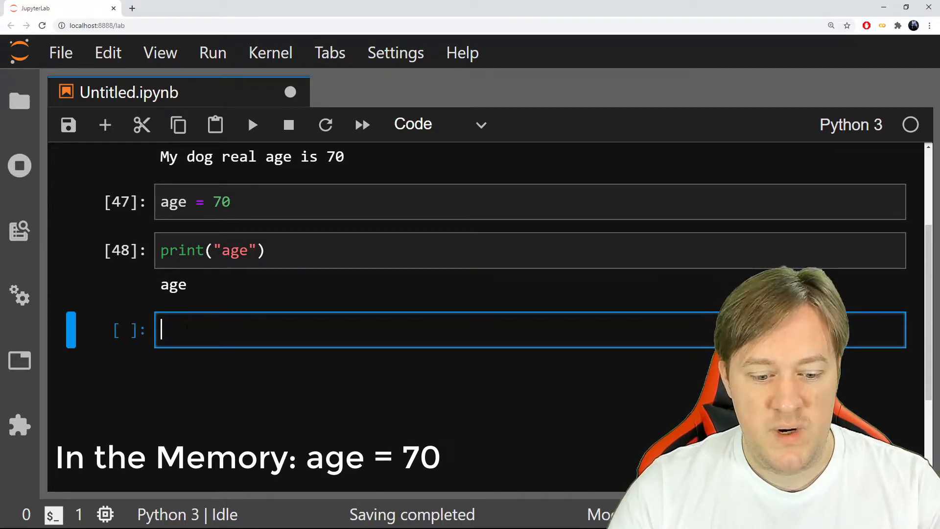
- Run print(age) without quotes to output the stored value 70
{"action": "type", "text": "print("}
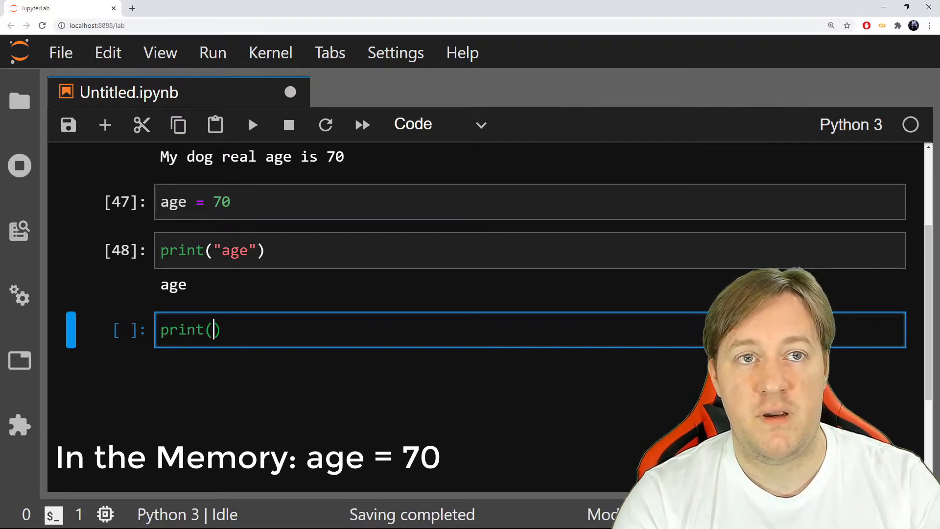
{"action": "type", "text": "age"}
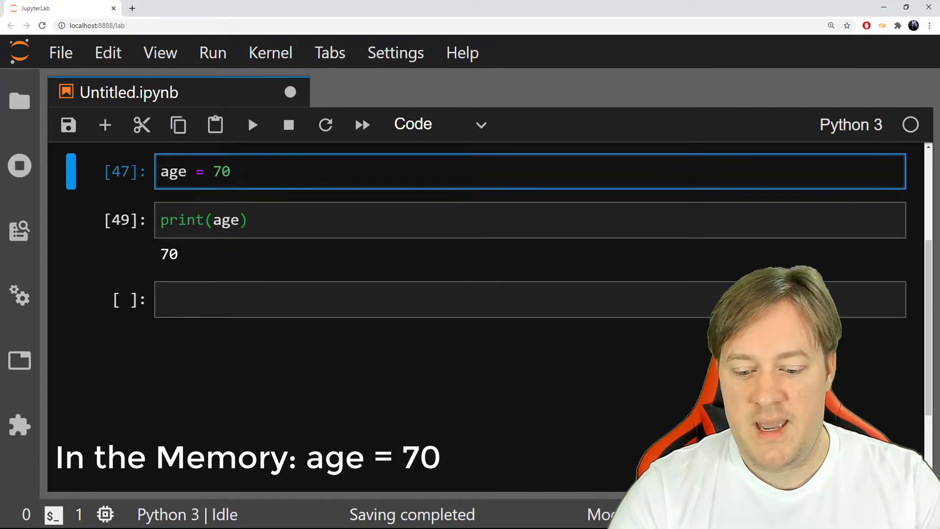
- Reassign age to 200 and rerun so print(age) shows 200
{"action": "key", "text": "Backspace"}
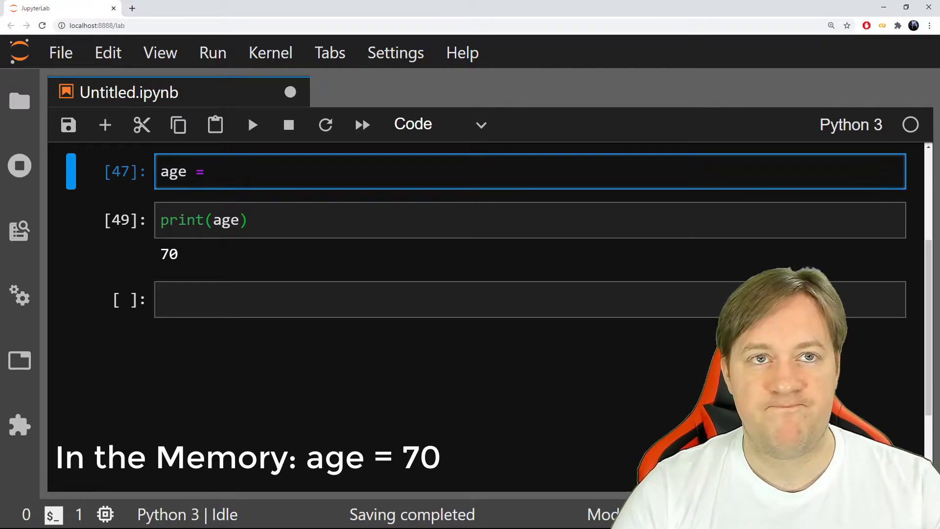
{"action": "type", "text": "200"}
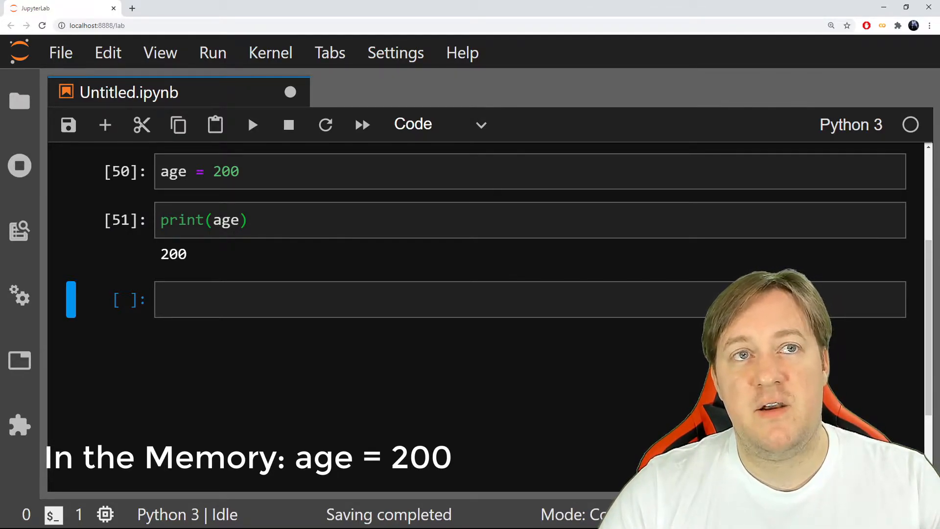
- Reassign age to 1 and rerun so print(age) shows 1
{"action": "left_click", "coordinate": [173, 171]}
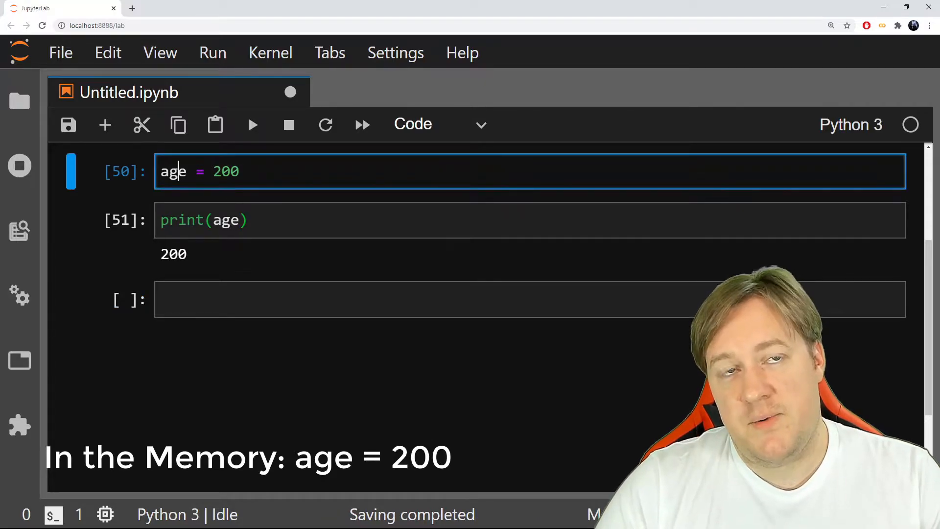
{"action": "left_click", "coordinate": [228, 219]}
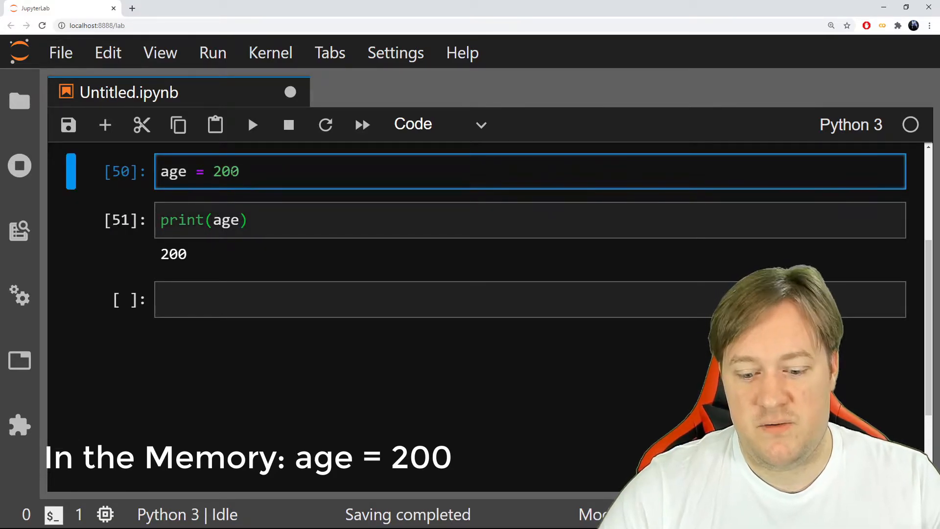
{"action": "type", "text": "1"}
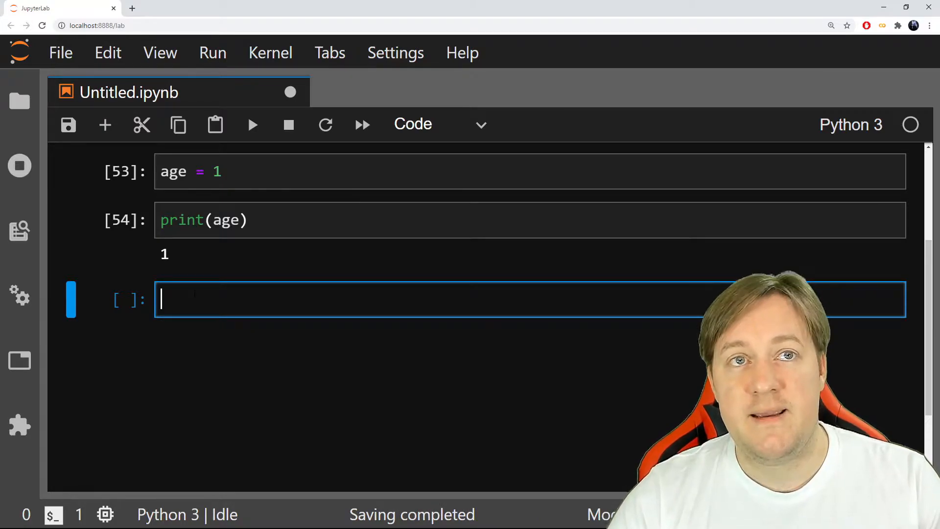
- Run print("My dog real age is " + age + " years old"), raising a TypeError
{"action": "type", "text": "prn"}
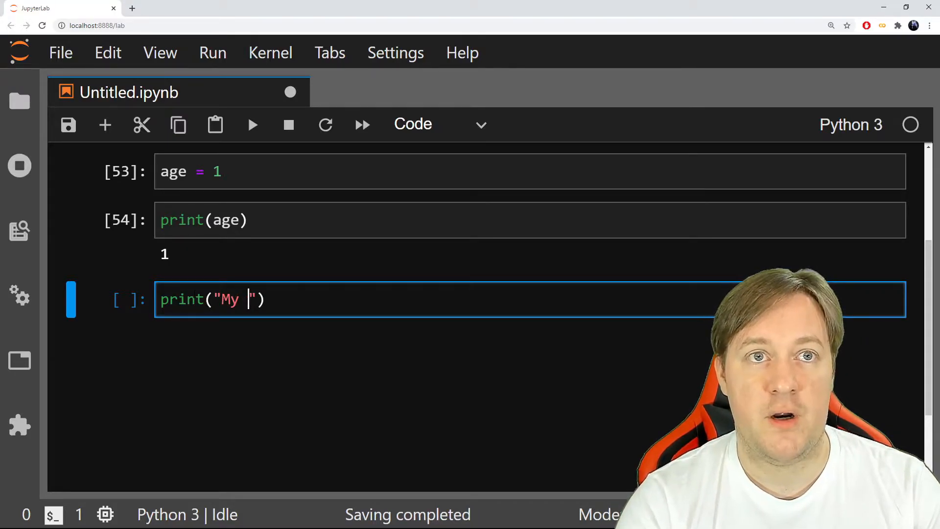
{"action": "type", "text": "dog real ag"}
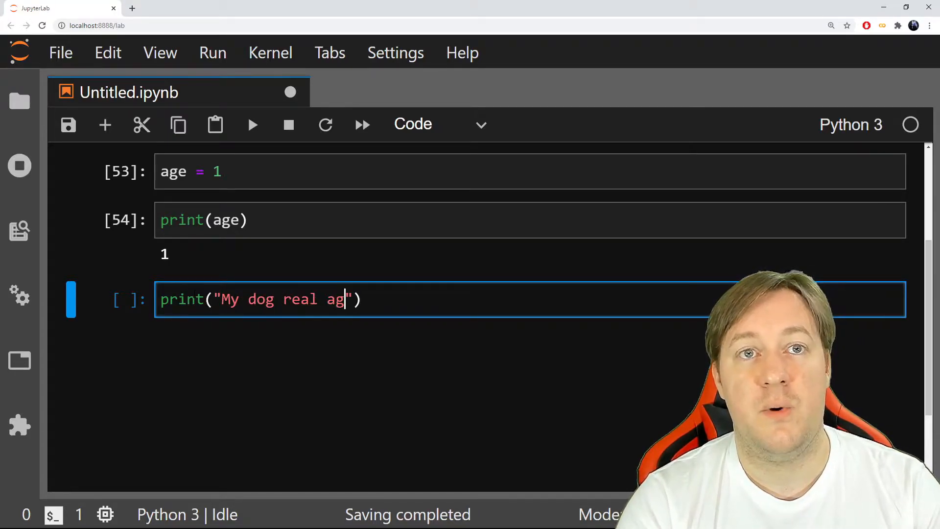
{"action": "type", "text": "e is"}
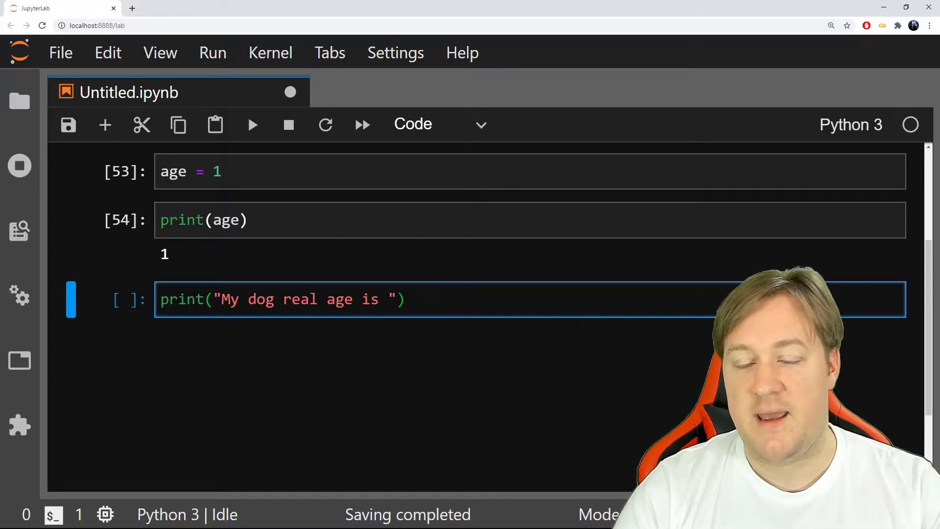
{"action": "type", "text": "+"}
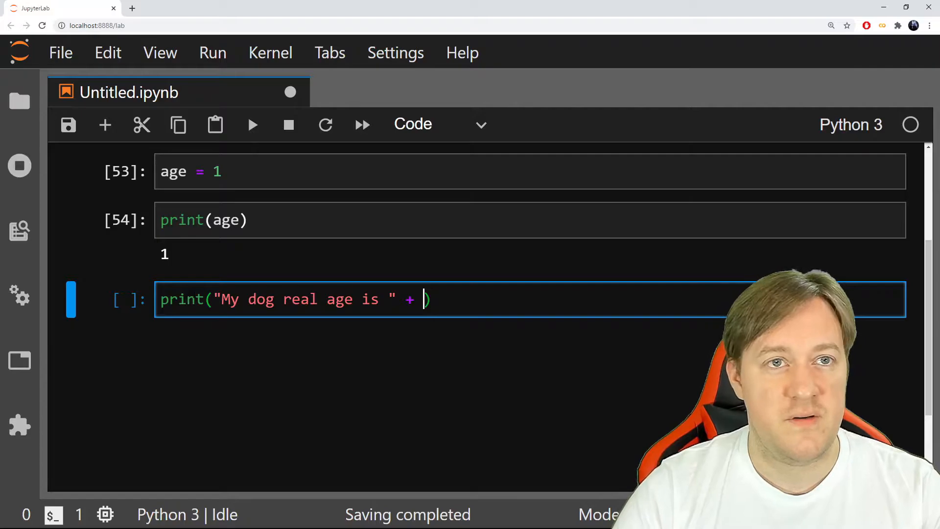
{"action": "mouse_move", "coordinate": [289, 92]}
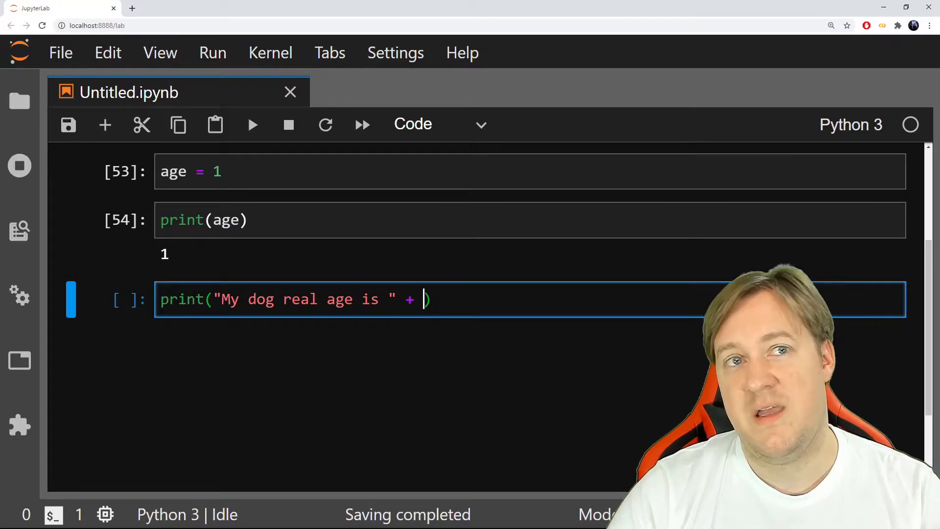
{"action": "type", "text": "a"}
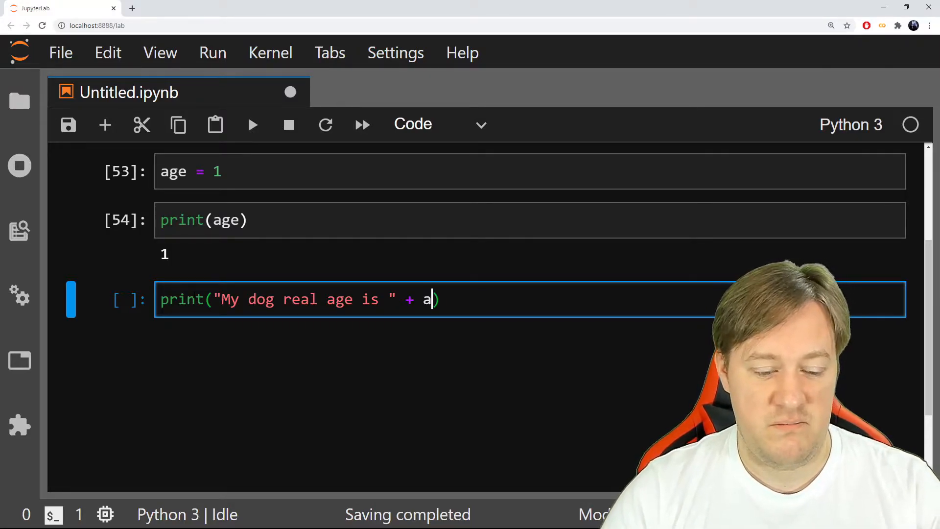
{"action": "type", "text": "ge"}
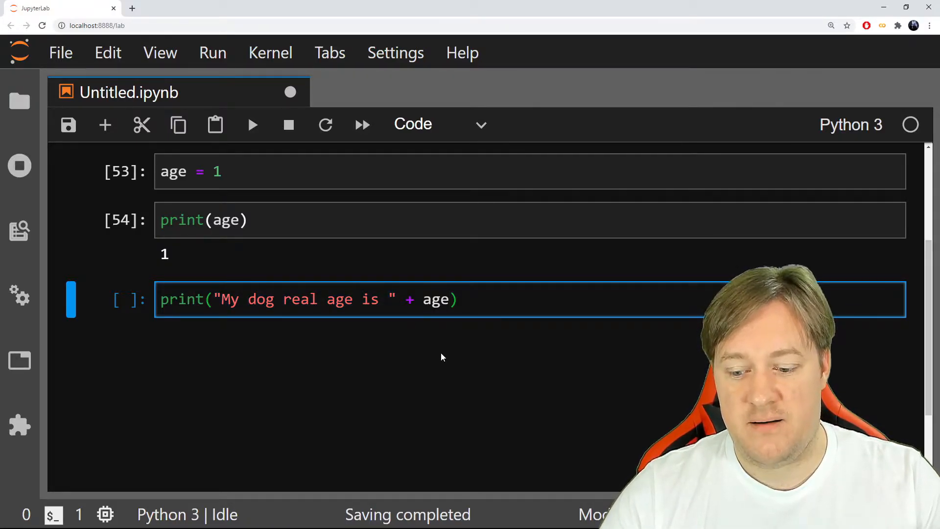
{"action": "type", "text": "+ \"\""}
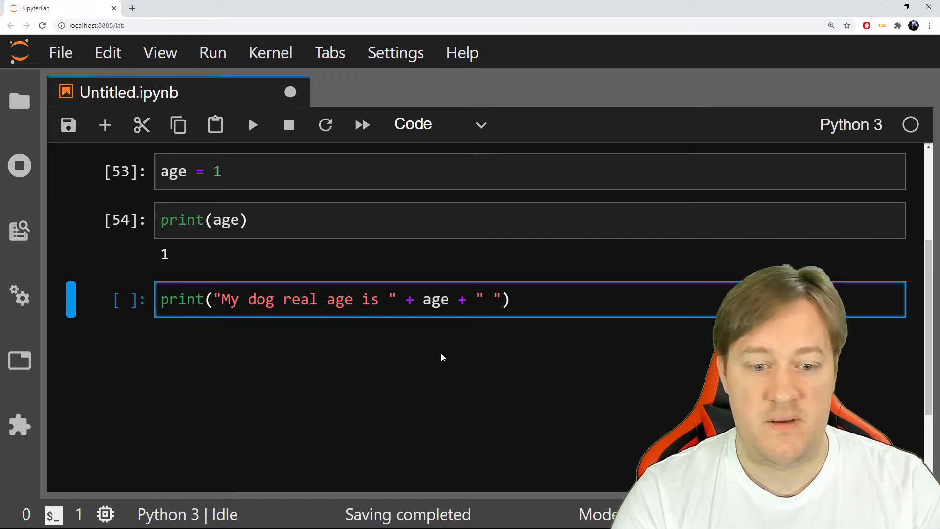
{"action": "type", "text": "years ol"}
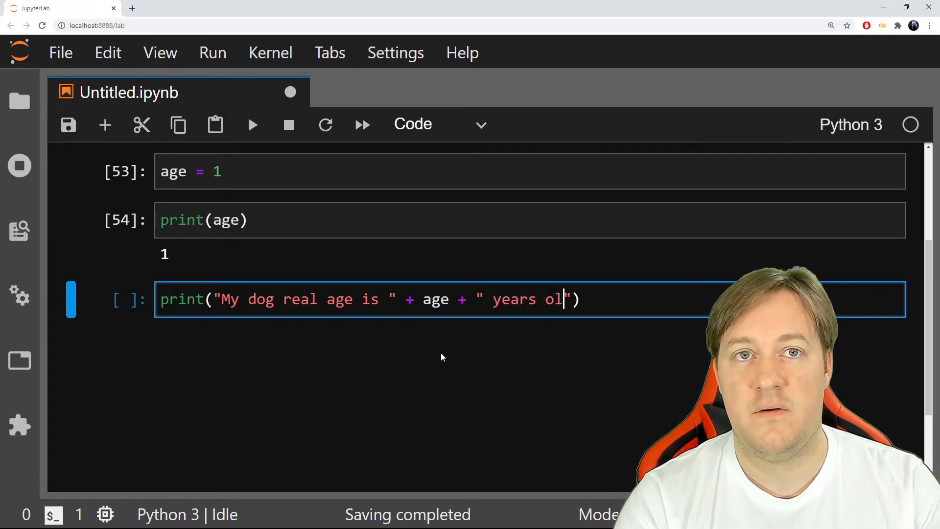
{"action": "type", "text": "d"}
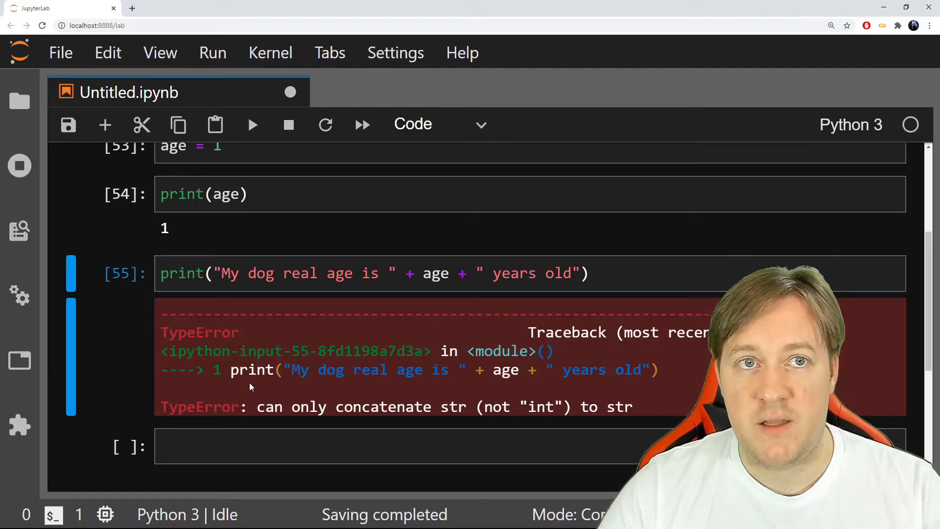
- Reassign age as the string "1" and rerun print(age)
{"action": "scroll", "scroll_direction": "down", "scroll_amount": 3}
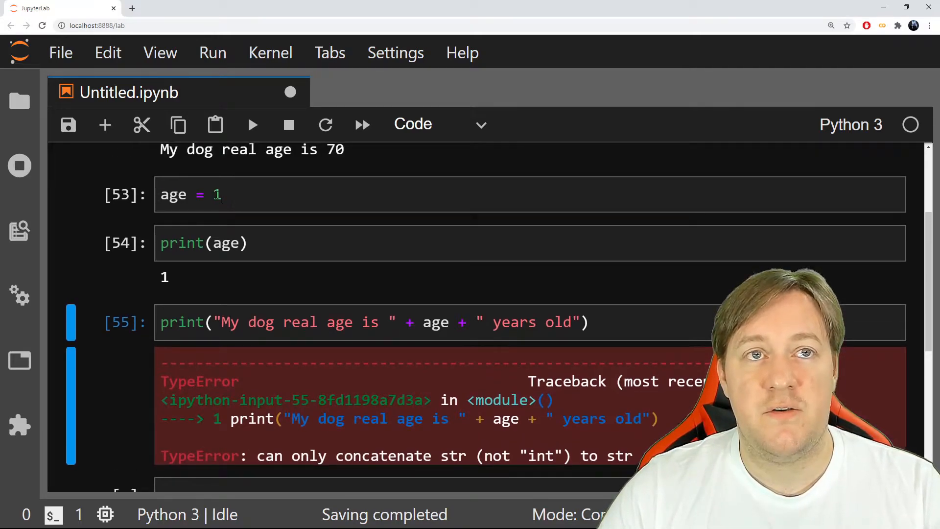
{"action": "type", "text": "\"1\""}
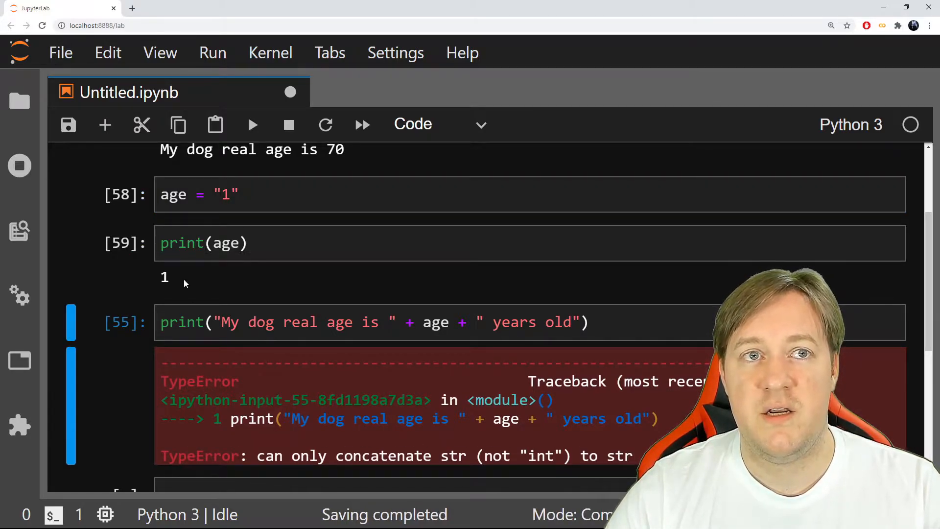
- Set age = "21" and rerun so the sentence prints My dog real age is 21 years old
{"action": "left_click", "coordinate": [225, 194]}
{"action": "type", "text": "2"}
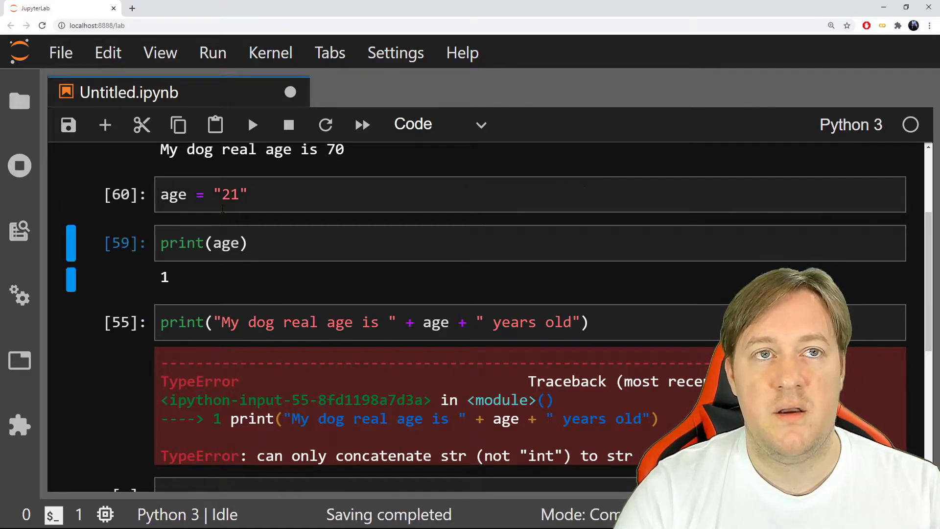
{"action": "left_click", "coordinate": [253, 125]}
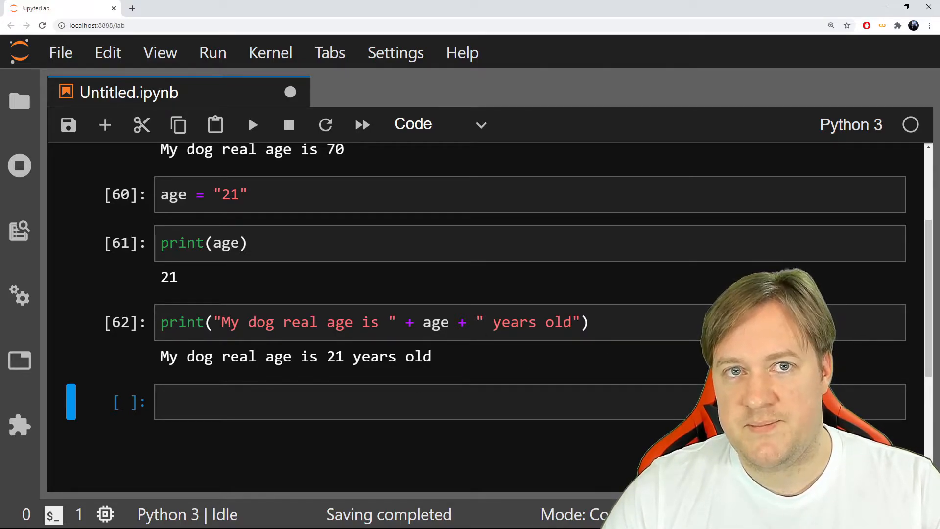
{"action": "left_click", "coordinate": [420, 402]}
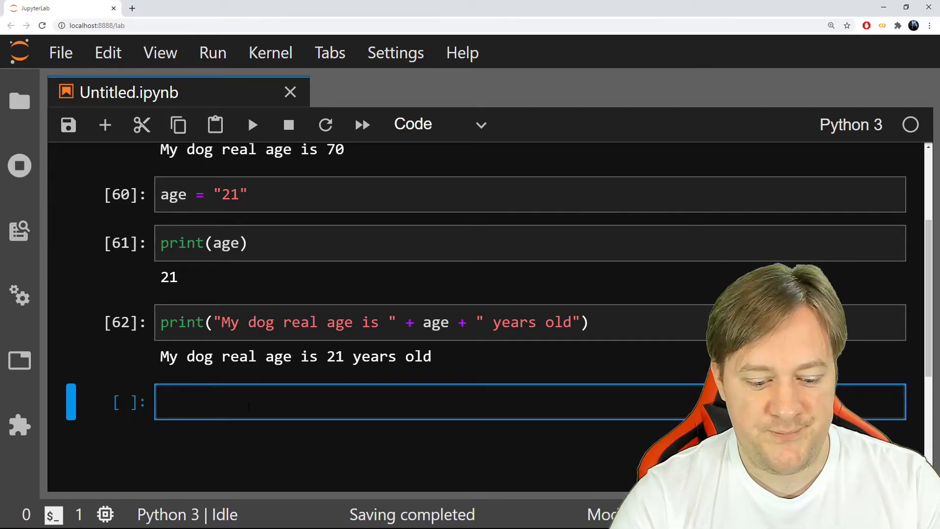
- Run the assignment dogName = "Noe"
{"action": "type", "text": "dog"}
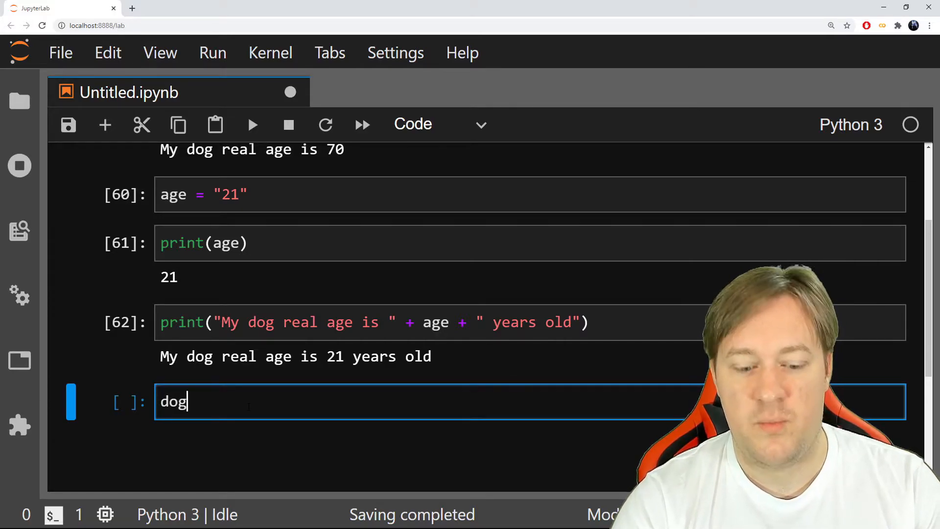
{"action": "type", "text": "Name"}
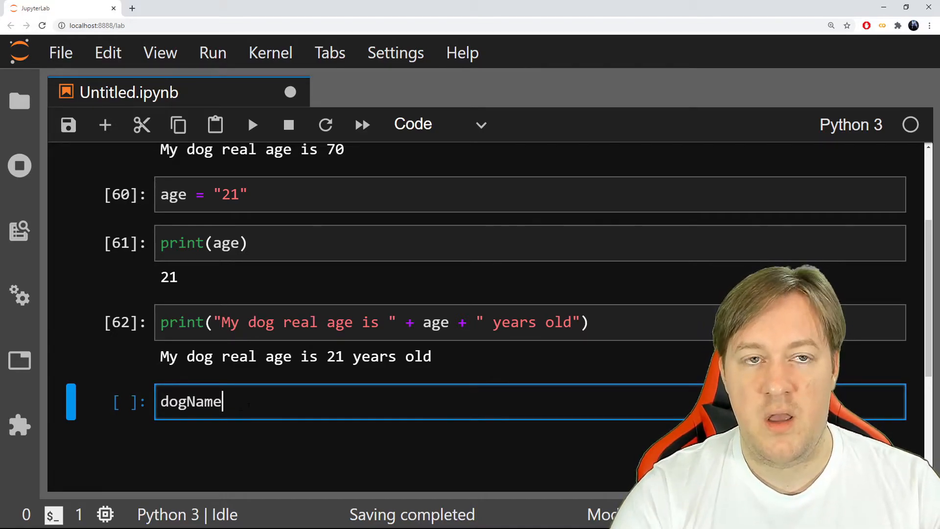
{"action": "type", "text": "= \"\""}
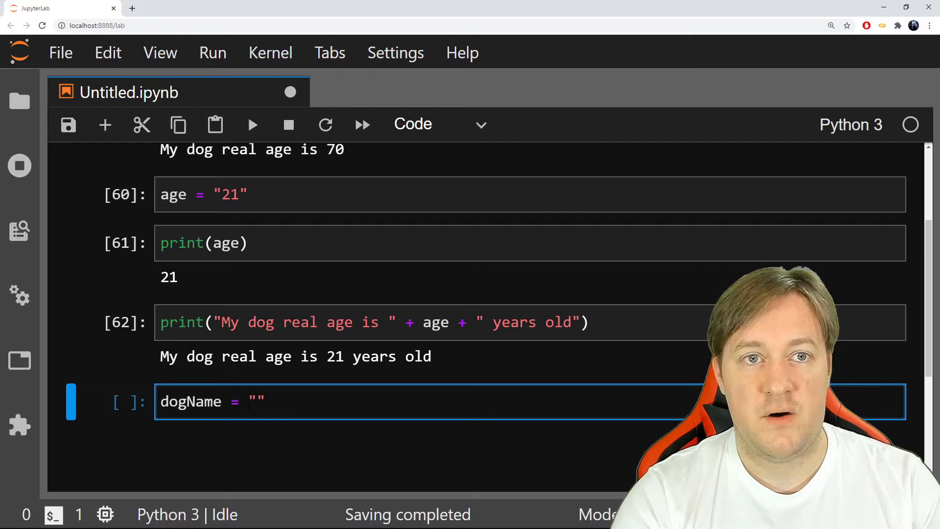
{"action": "type", "text": "N"}
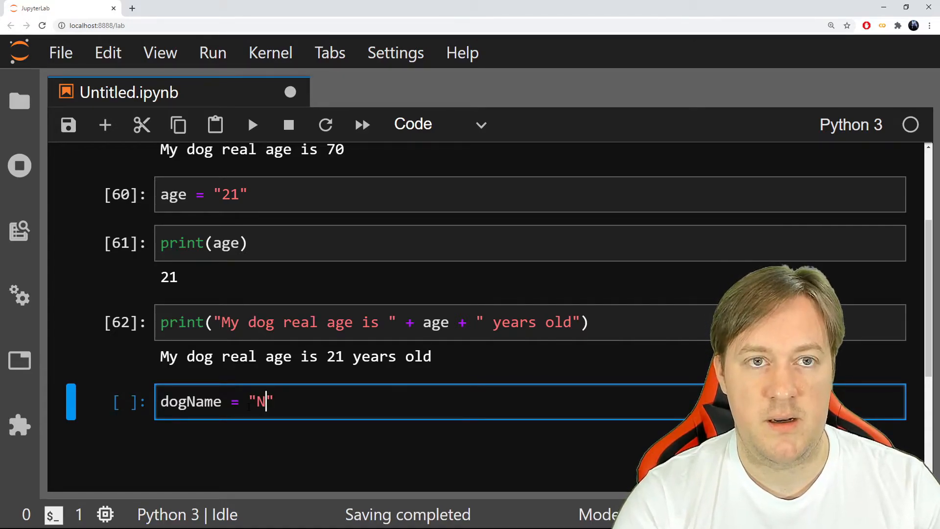
{"action": "type", "text": "oe"}
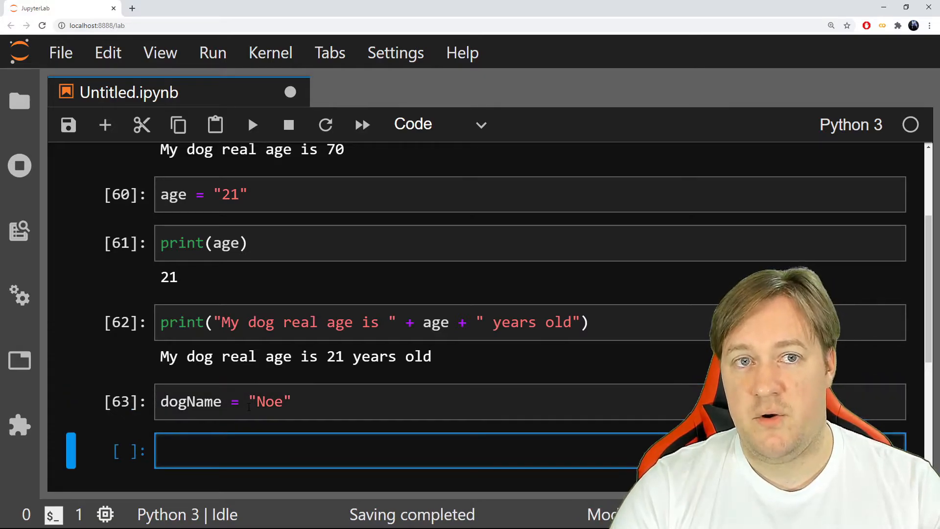
- Evaluate dogName to output 'Noe' and move to the empty cell
{"action": "type", "text": "dogNo"}
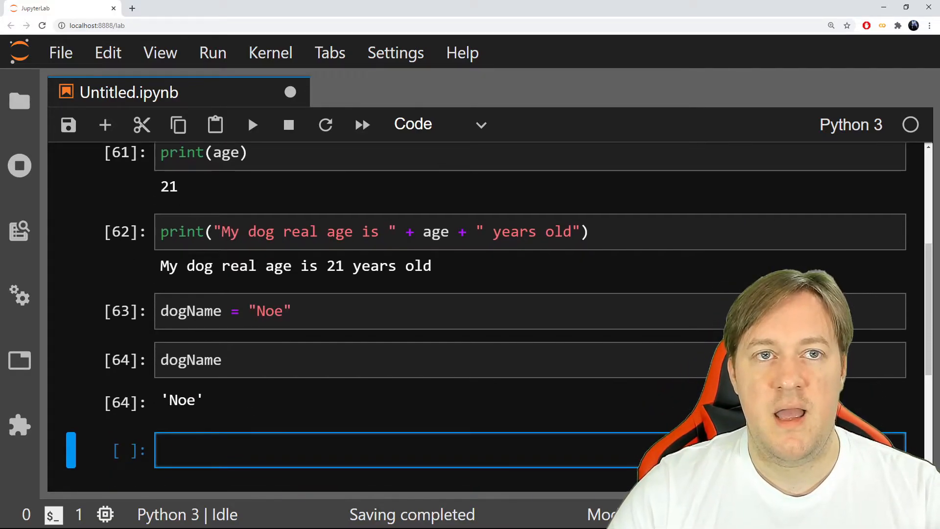
{"action": "left_click", "coordinate": [192, 310]}
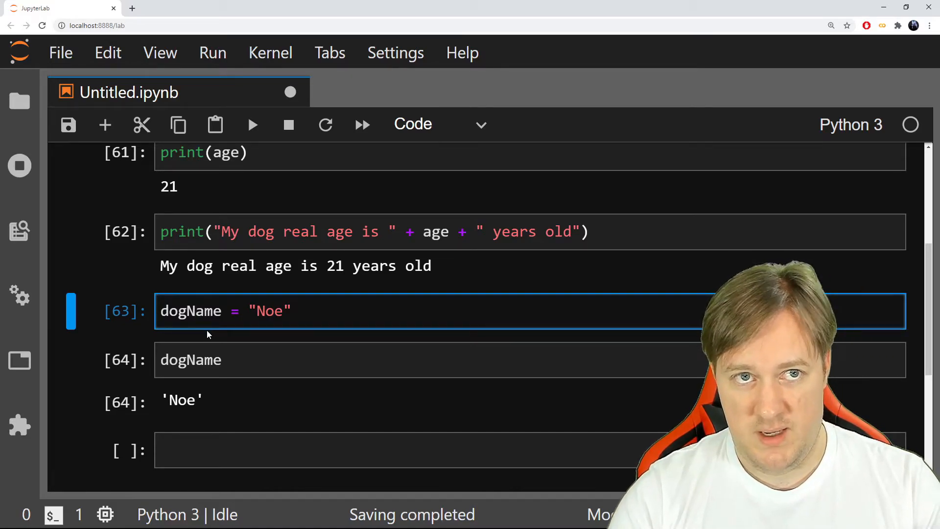
{"action": "left_click", "coordinate": [420, 449]}
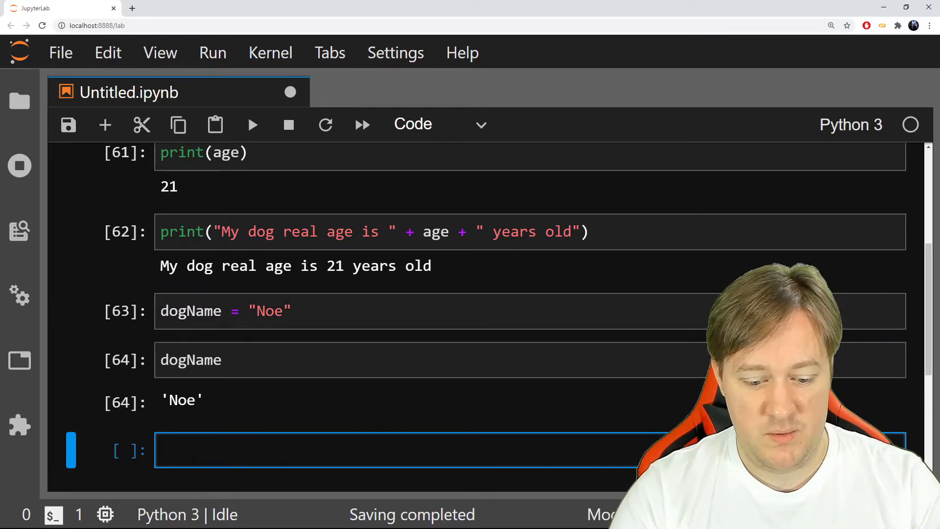
{"action": "type", "text": "dogname"}
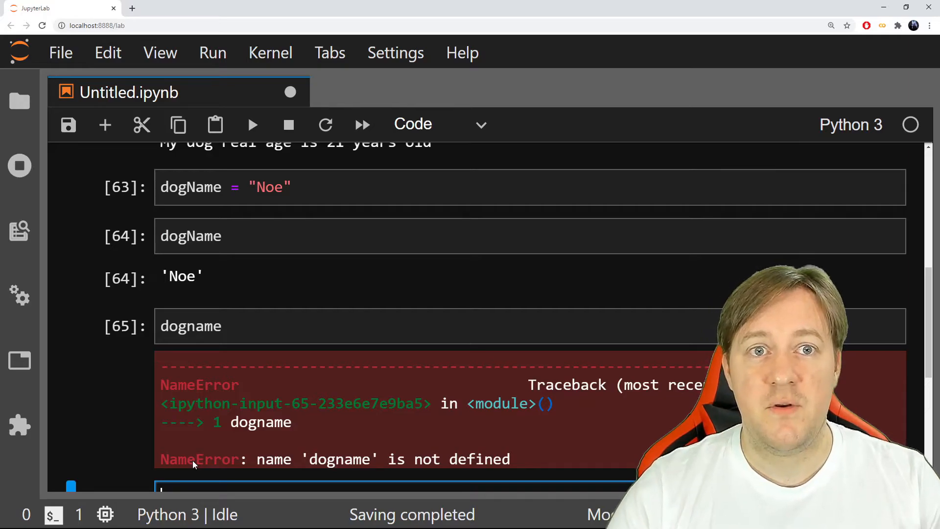
{"action": "scroll", "scroll_direction": "down", "scroll_amount": 3}
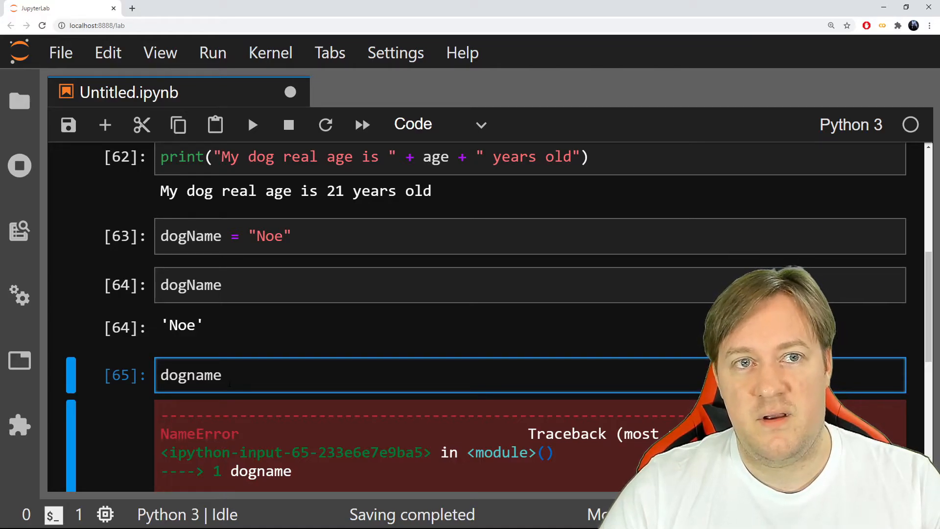
{"action": "double_click", "coordinate": [191, 375]}
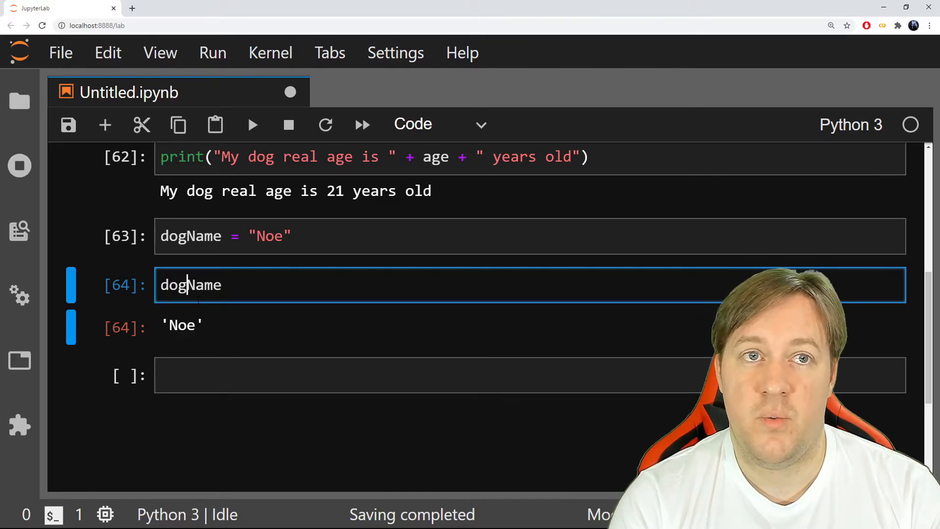
- Replace the cell with my_little_dog_name ="Boby" and run it
{"action": "type", "text": "dogname"}
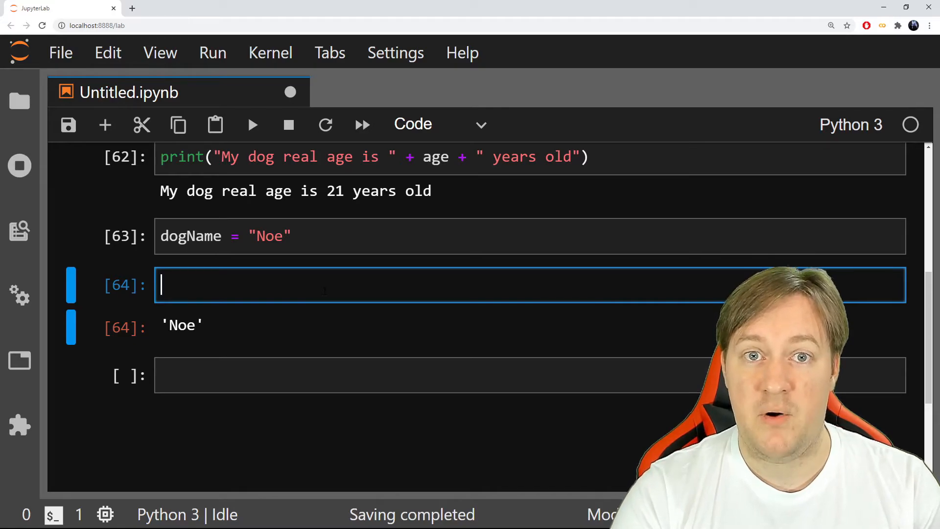
{"action": "type", "text": "my"}
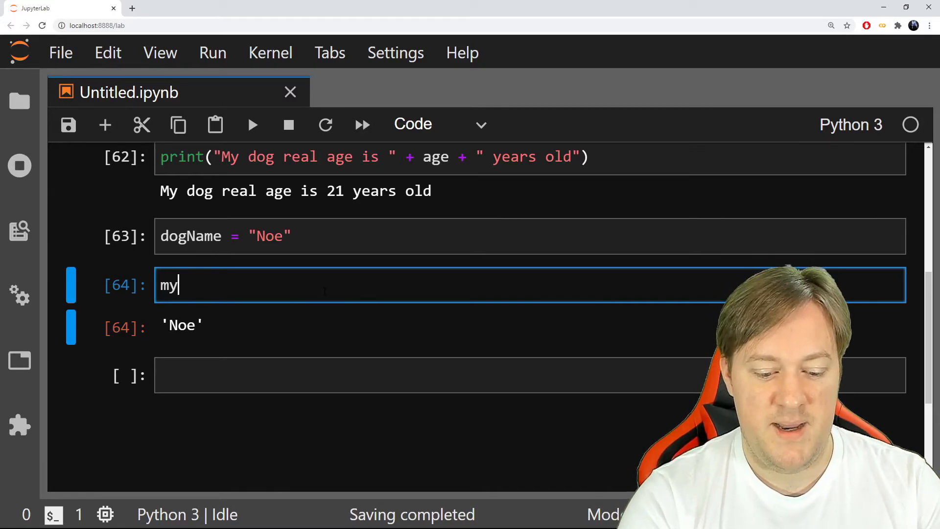
{"action": "type", "text": "_little"}
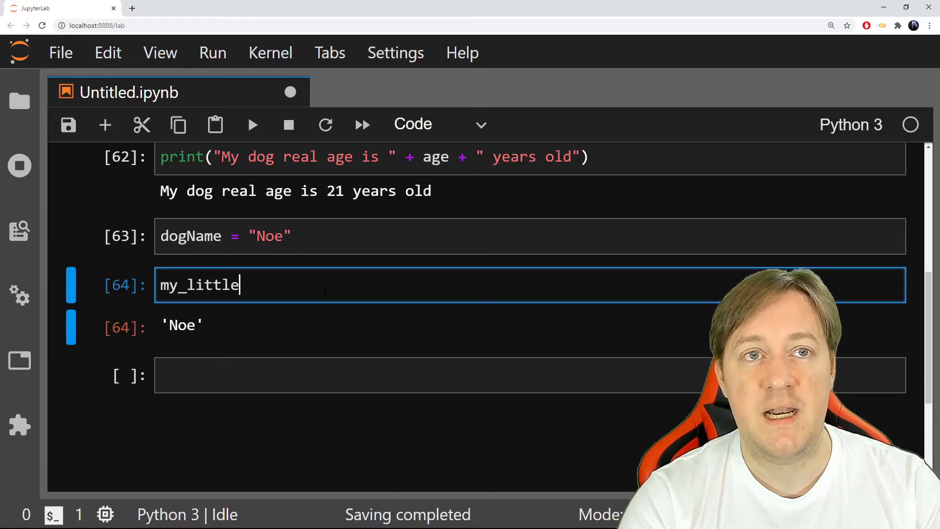
{"action": "type", "text": "_dog_"}
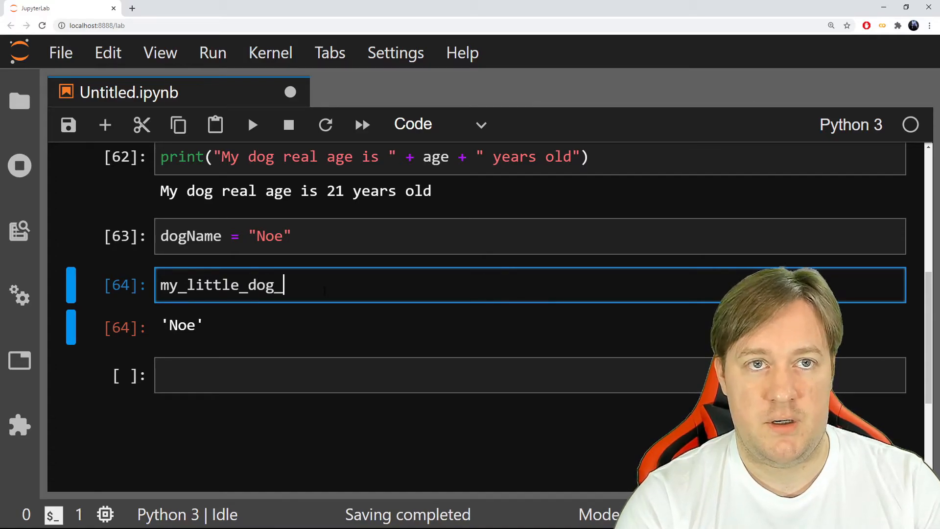
{"action": "type", "text": "name"}
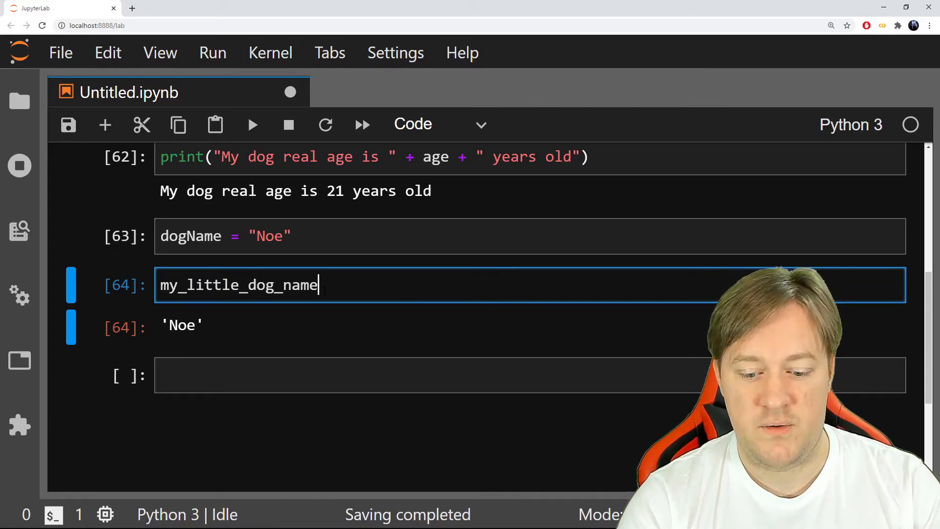
{"action": "type", "text": "=\"Boby"}
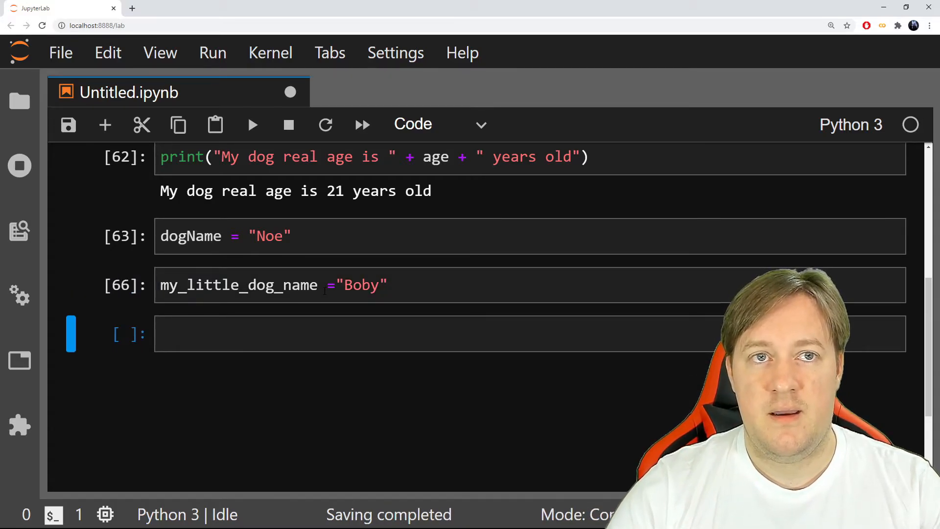
- Evaluate my_little_dog_name to output 'Boby'
{"action": "type", "text": "my_little_dog_name"}
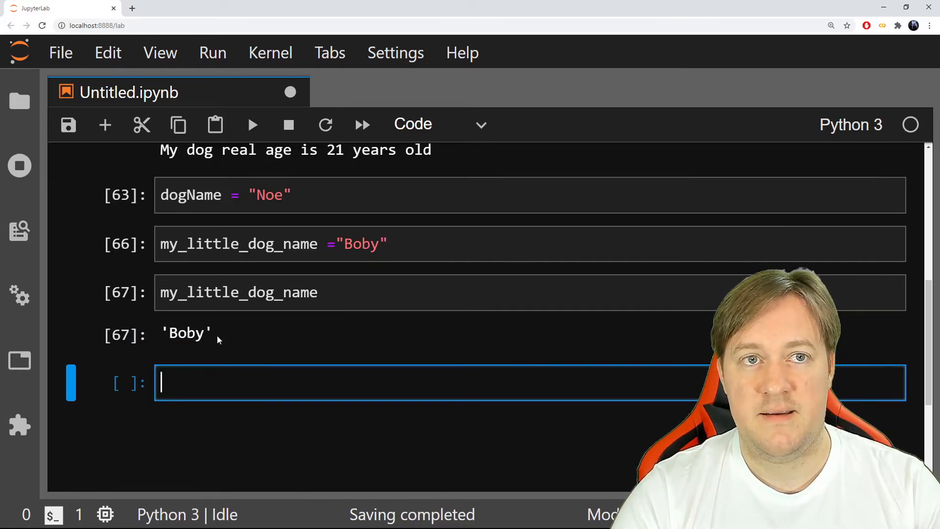
{"action": "type", "text": "m"}
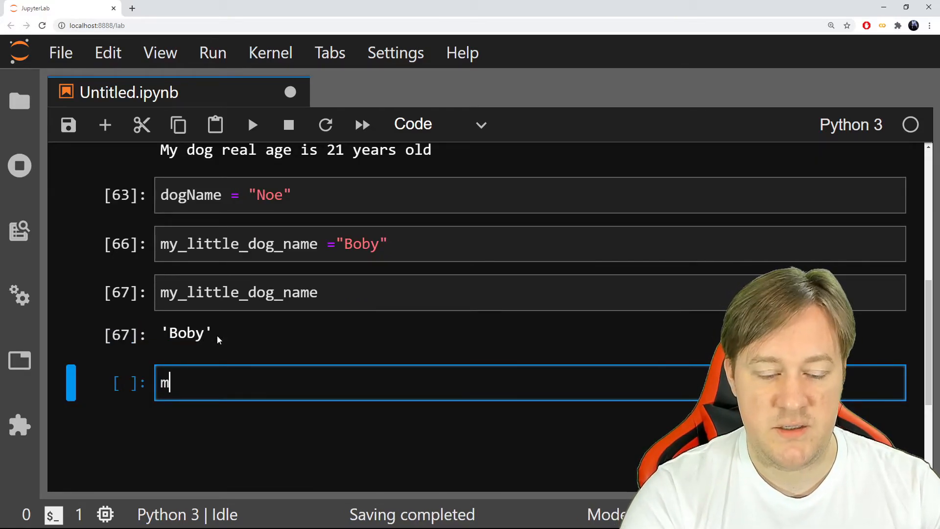
- Tab-complete my into my_little_dog_name in the new cell
{"action": "type", "text": "y_little_dog_name"}
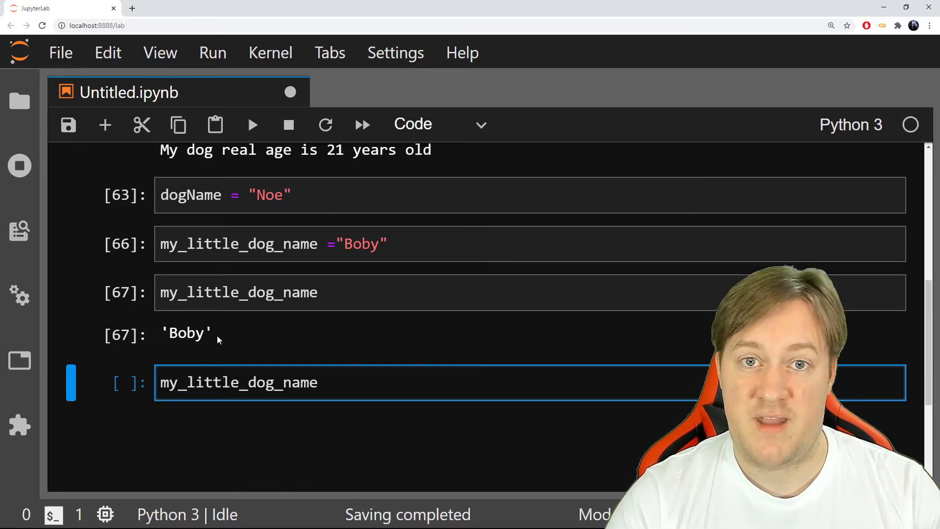
{"action": "key", "text": "Tab"}
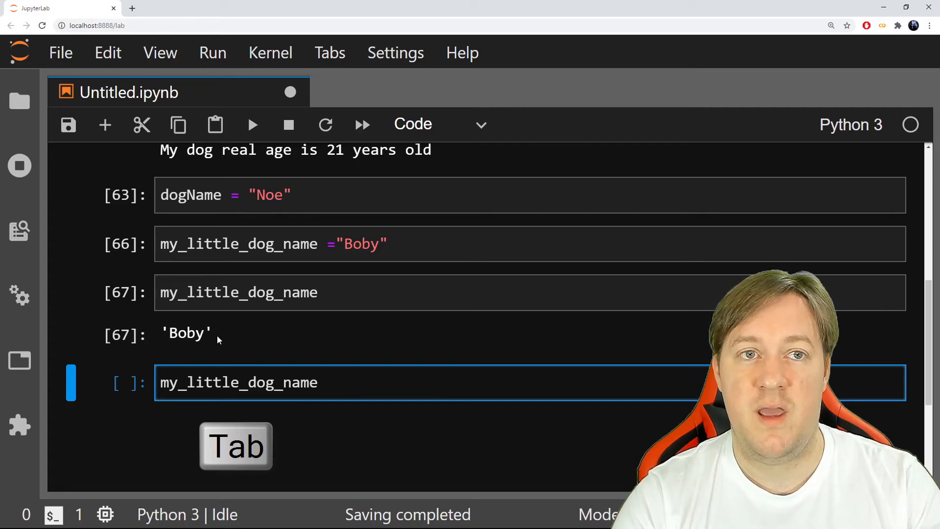
{"action": "key", "text": "Tab"}
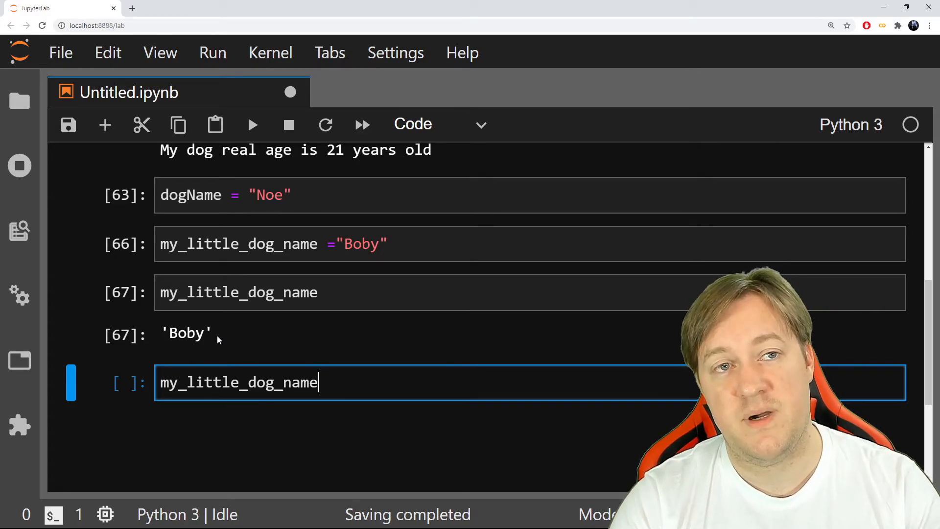
{"action": "key", "text": "Backspace"}
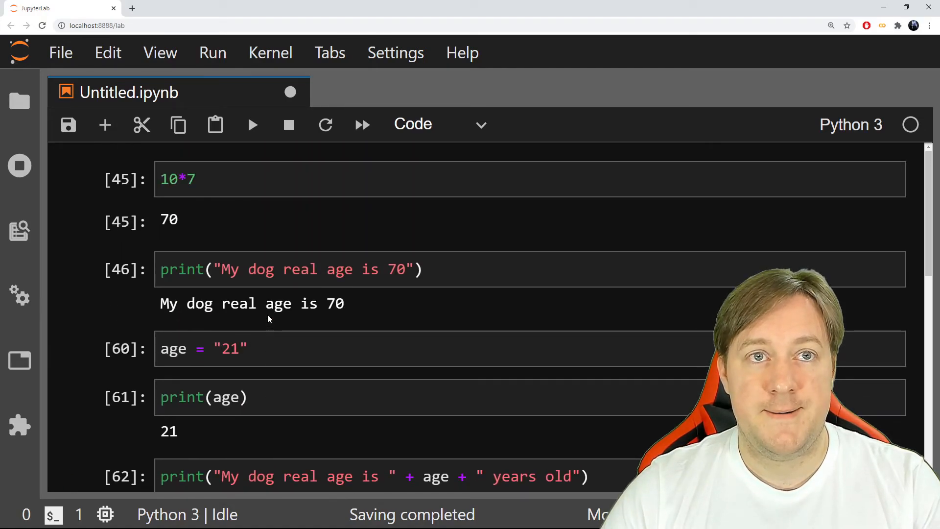
- Change age to "22" and rerun print(age) so it outputs 22
{"action": "scroll", "scroll_direction": "down", "scroll_amount": 3}
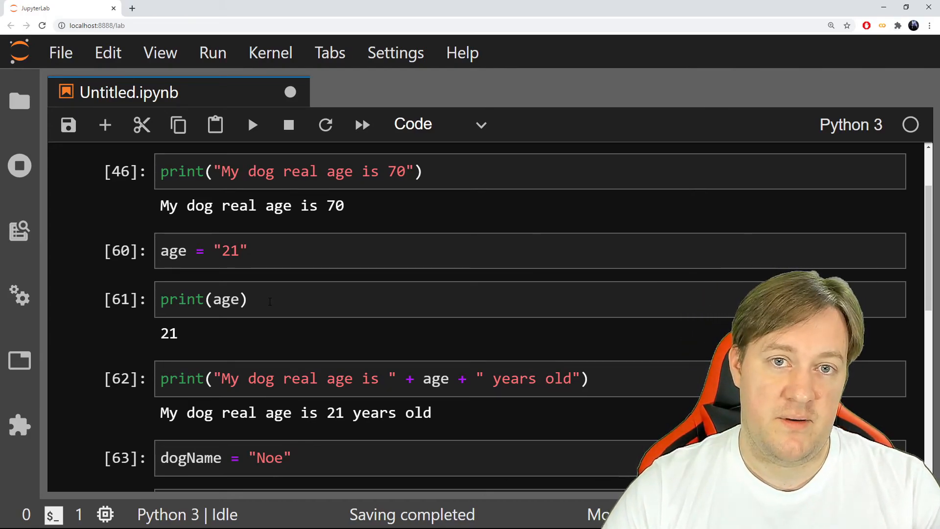
{"action": "scroll", "scroll_direction": "down", "scroll_amount": 3}
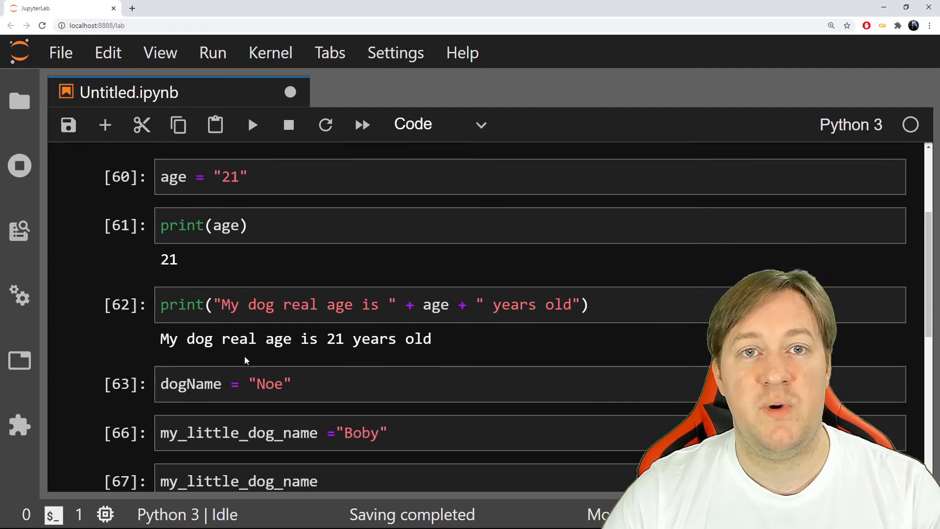
{"action": "scroll", "scroll_direction": "down", "scroll_amount": 3}
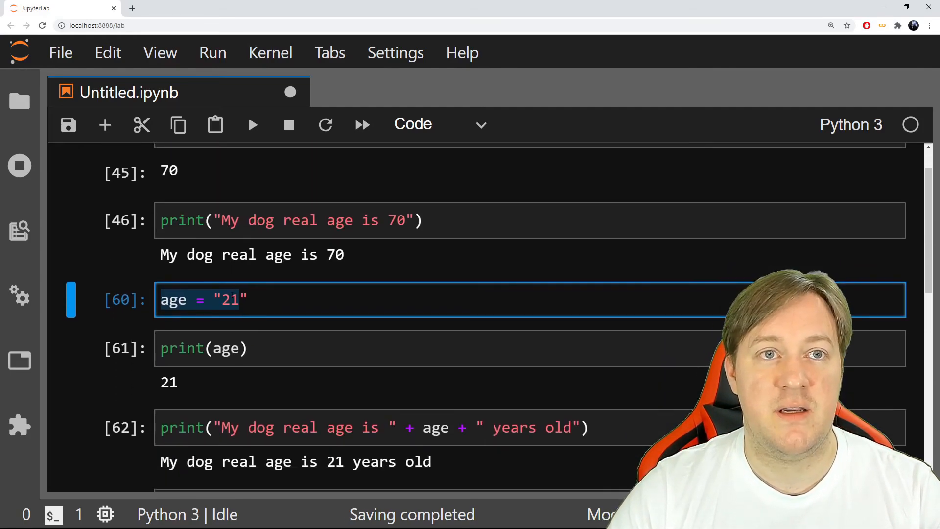
{"action": "key", "text": "Backspace"}
{"action": "type", "text": "2"}
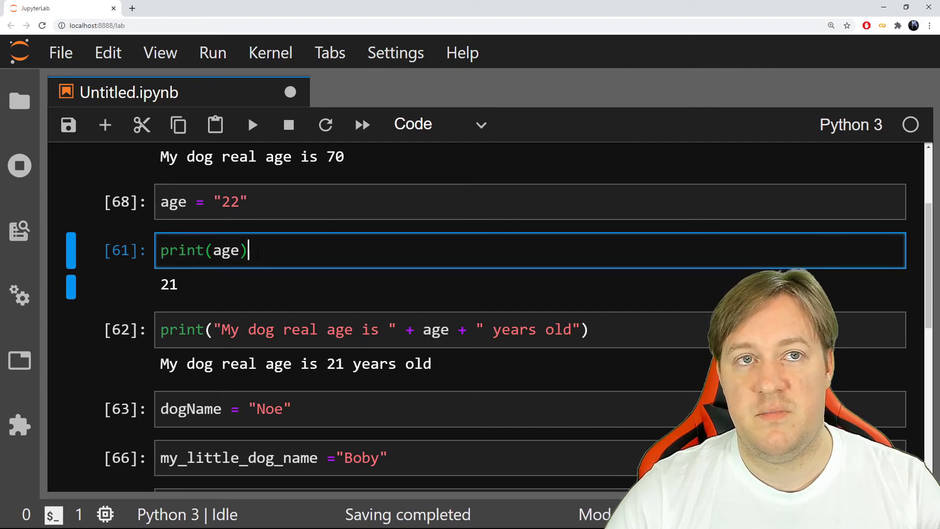
{"action": "left_click", "coordinate": [253, 124]}
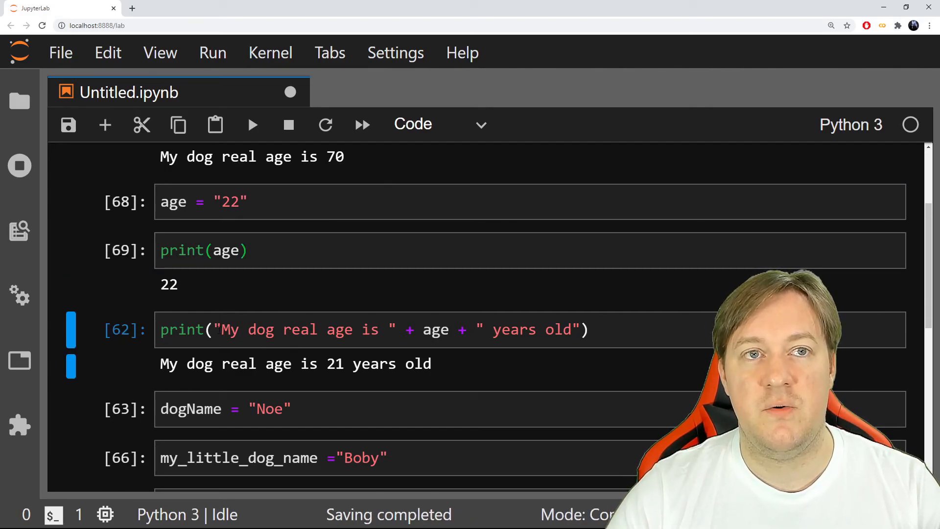